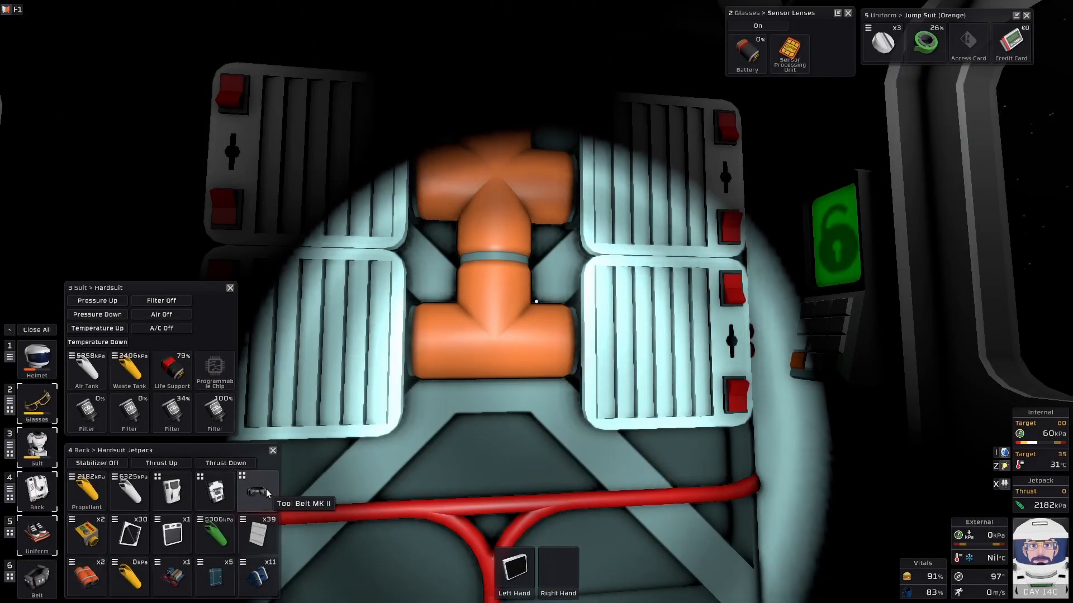
Open the Tool Belt MK II from the jetpack inventory to list its tools.
click(258, 492)
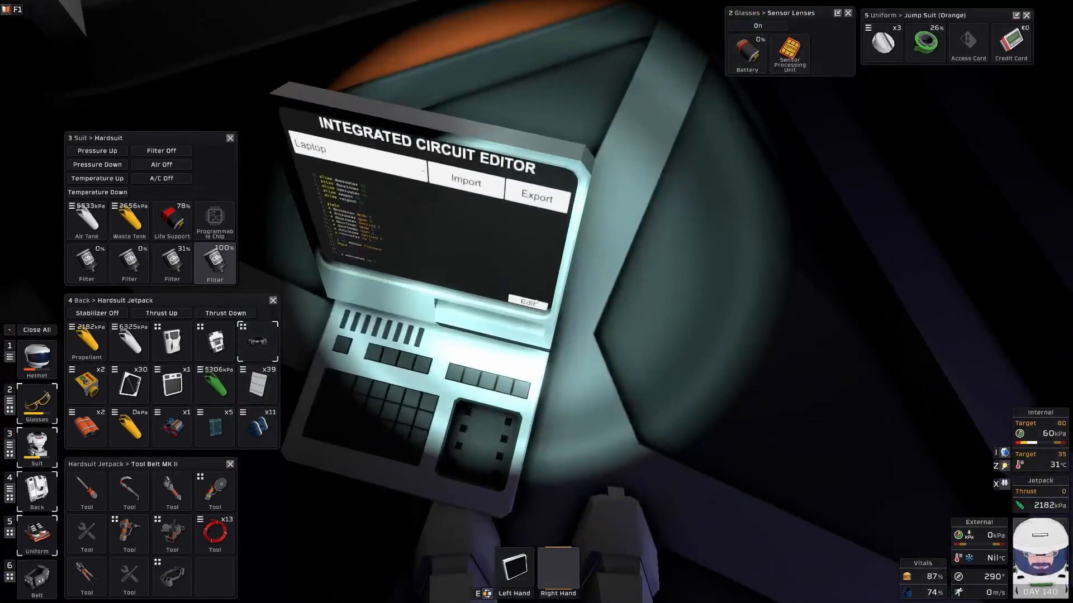
Open the airlock script and mark the outer door, sensor, valve aliases and the doorouter Mode line.
click(527, 303)
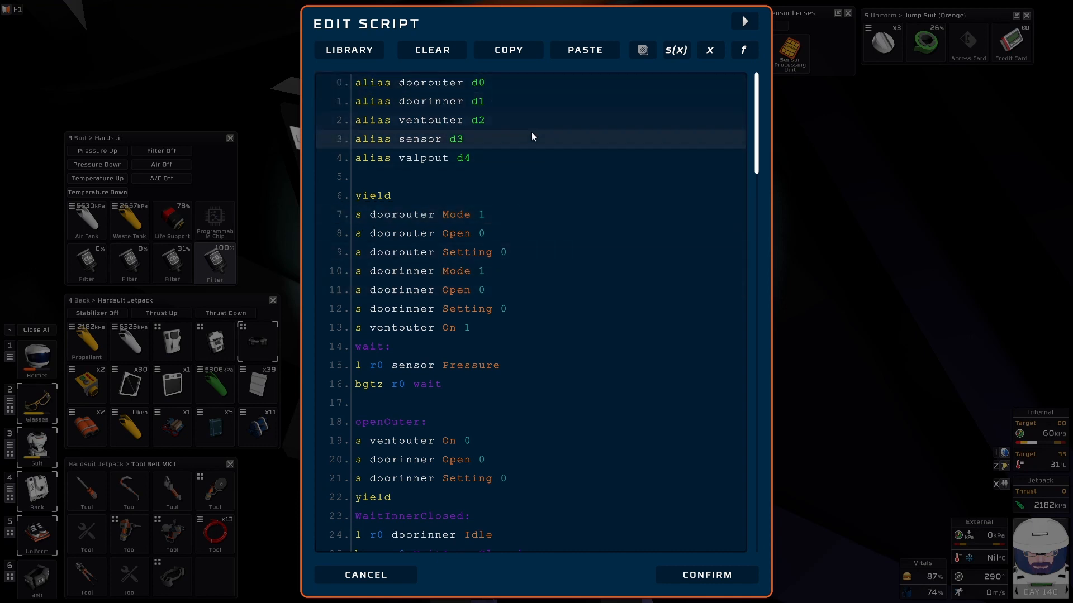
click(483, 81)
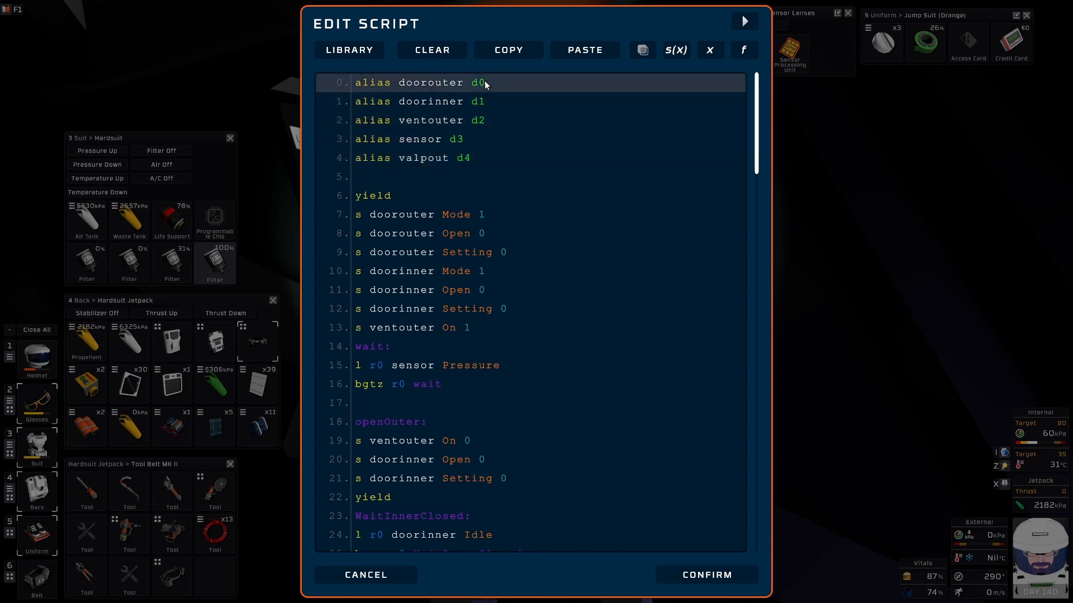
click(413, 138)
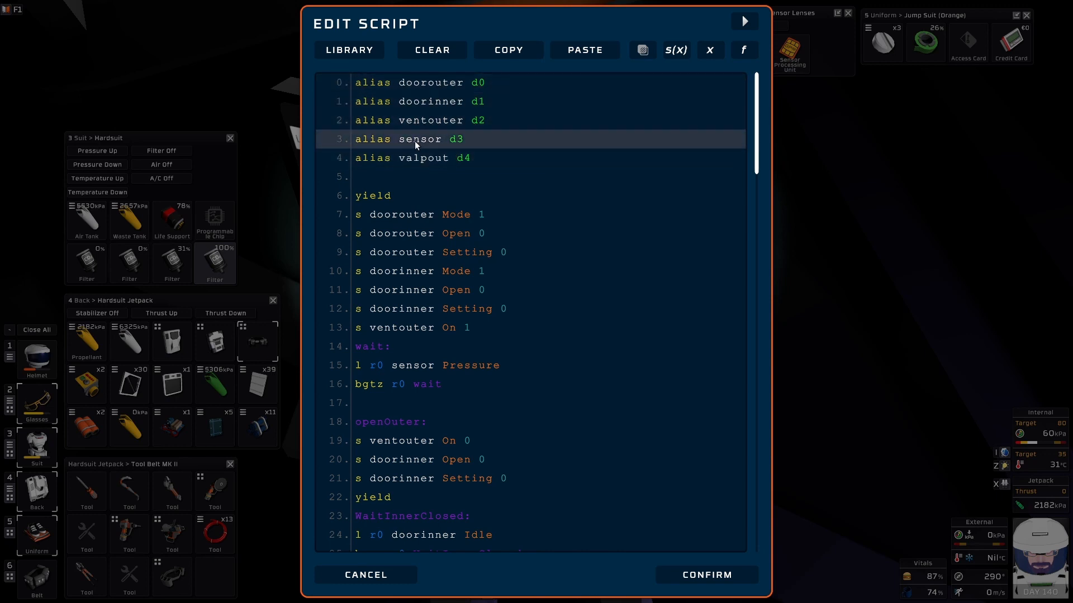
click(410, 158)
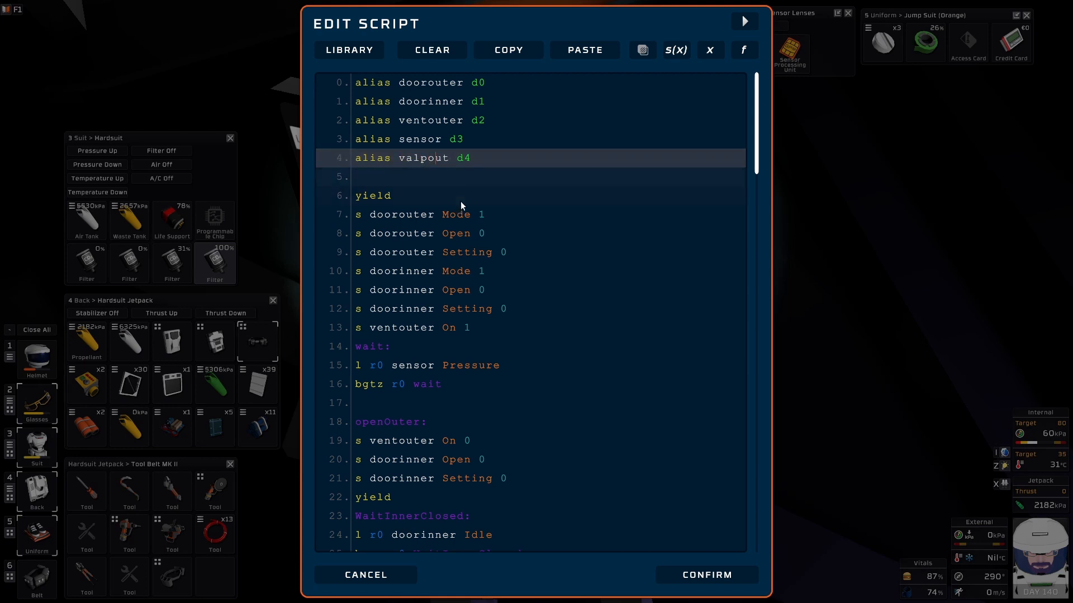
click(390, 196)
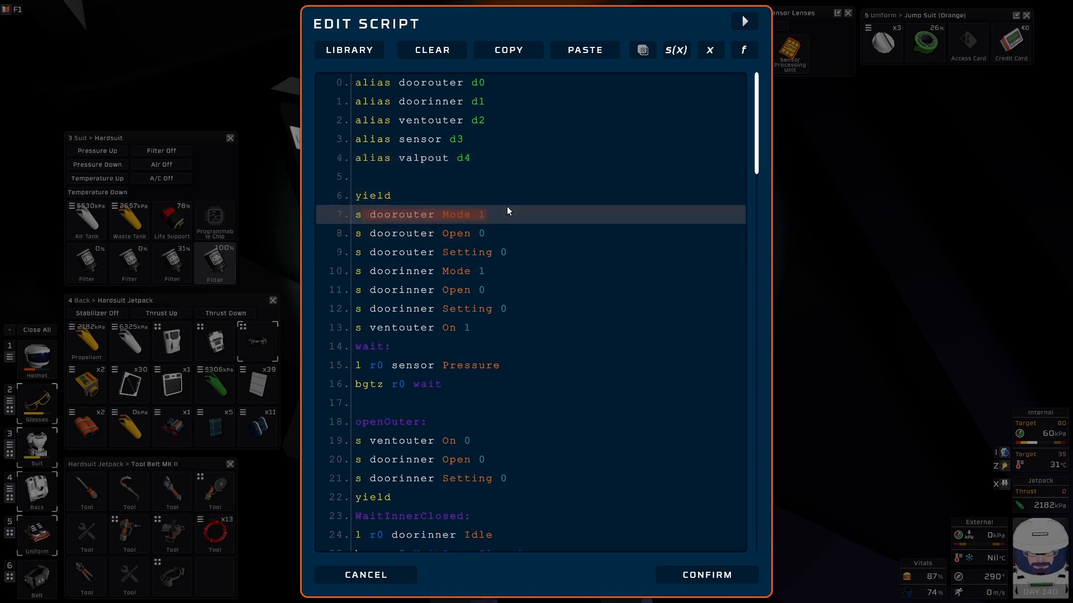
scroll(down, 3)
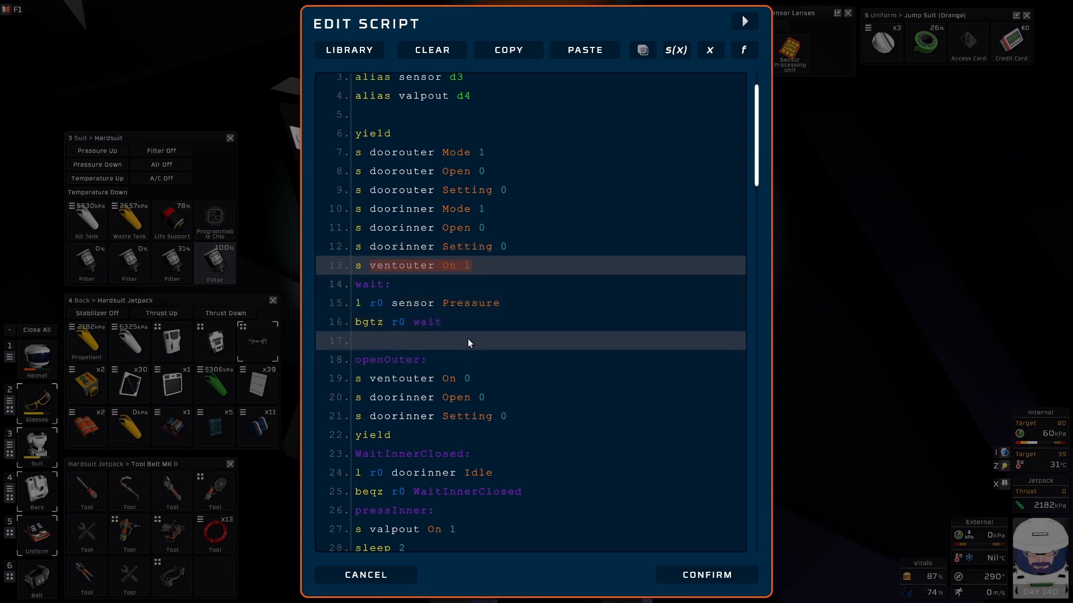
scroll(down, 3)
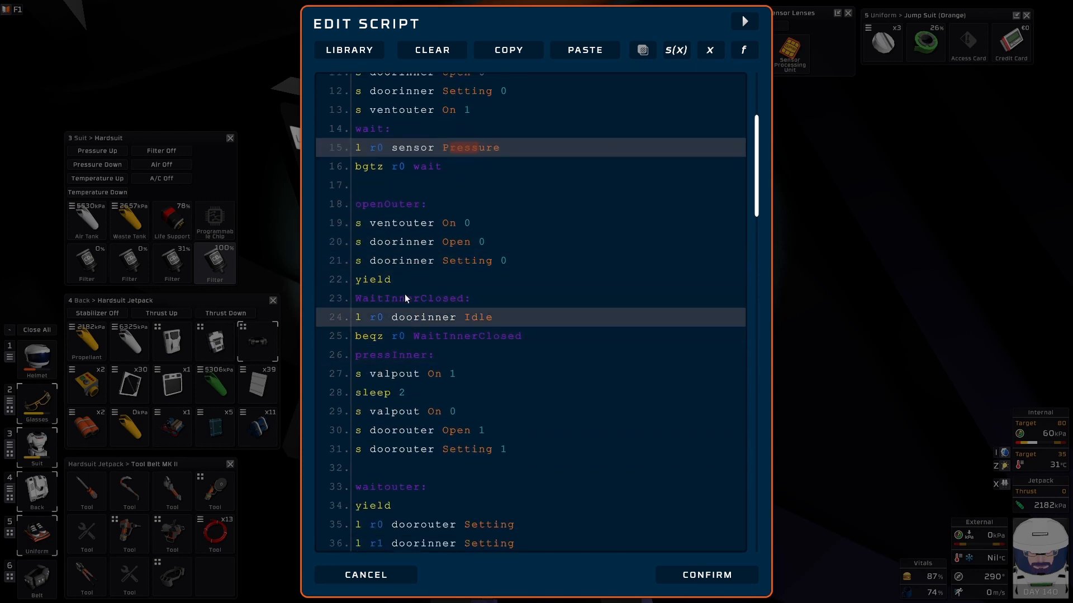
click(413, 260)
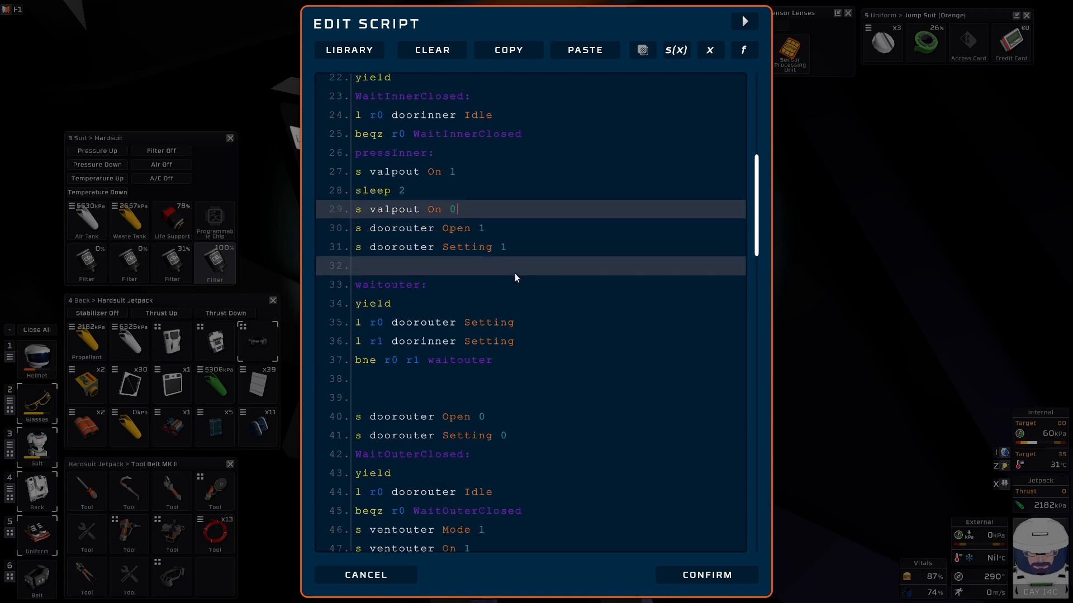
scroll(down, 3)
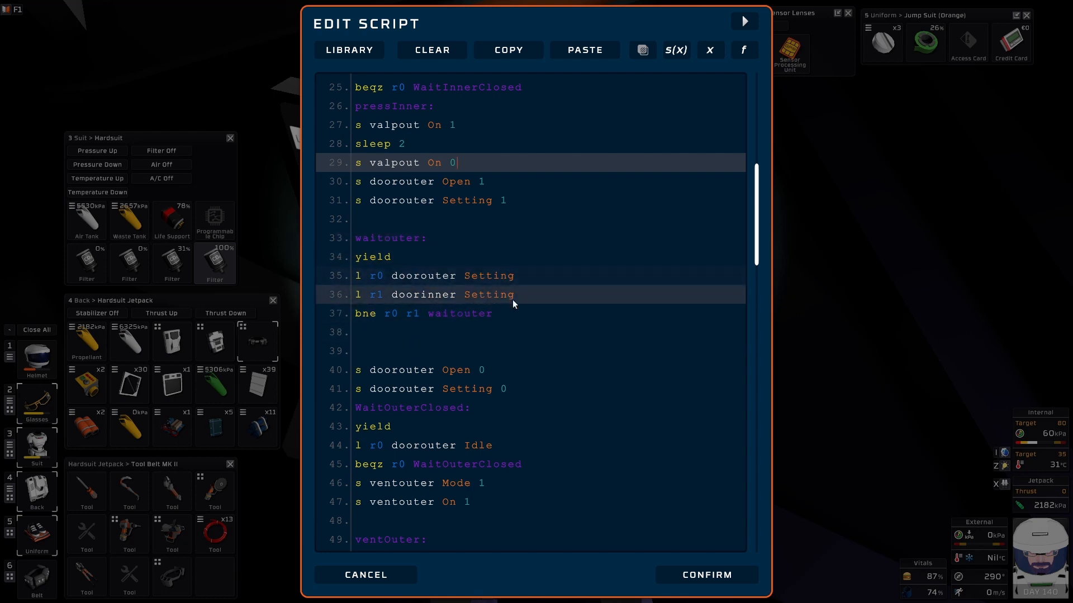
scroll(down, 3)
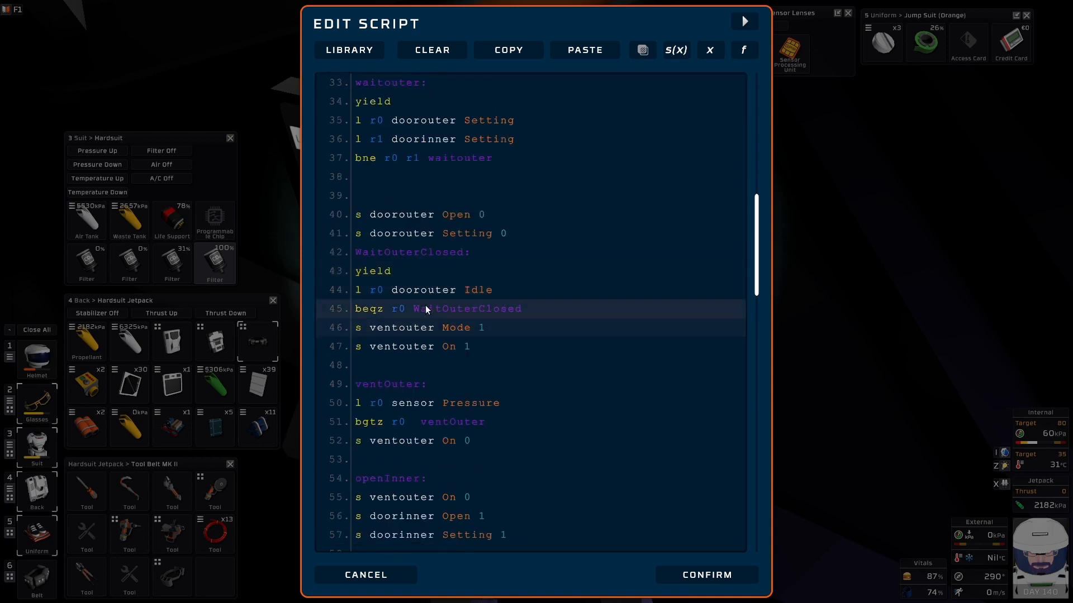
scroll(down, 3)
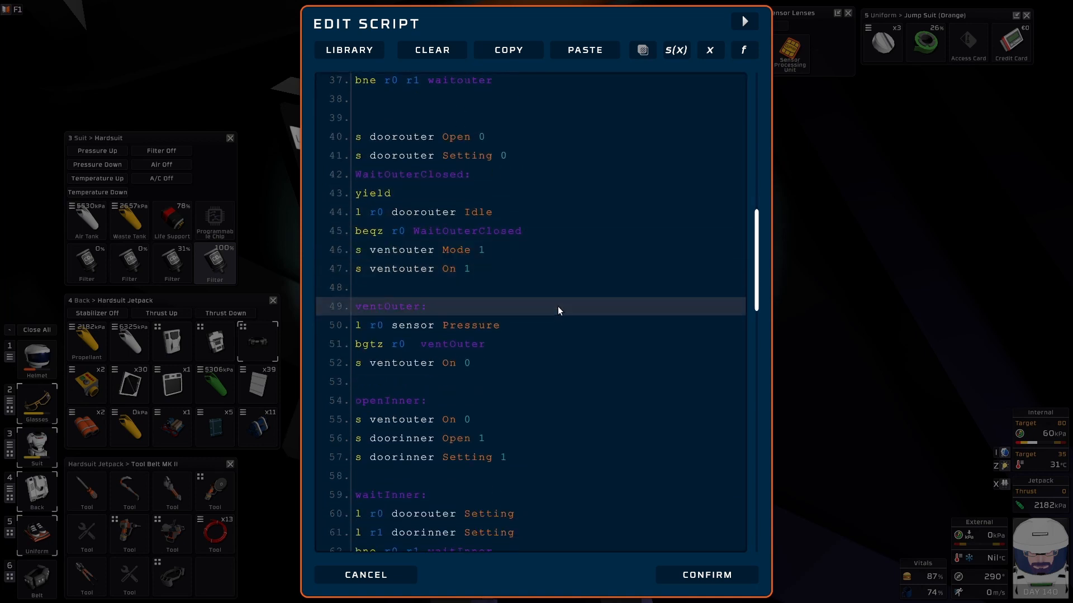
scroll(down, 3)
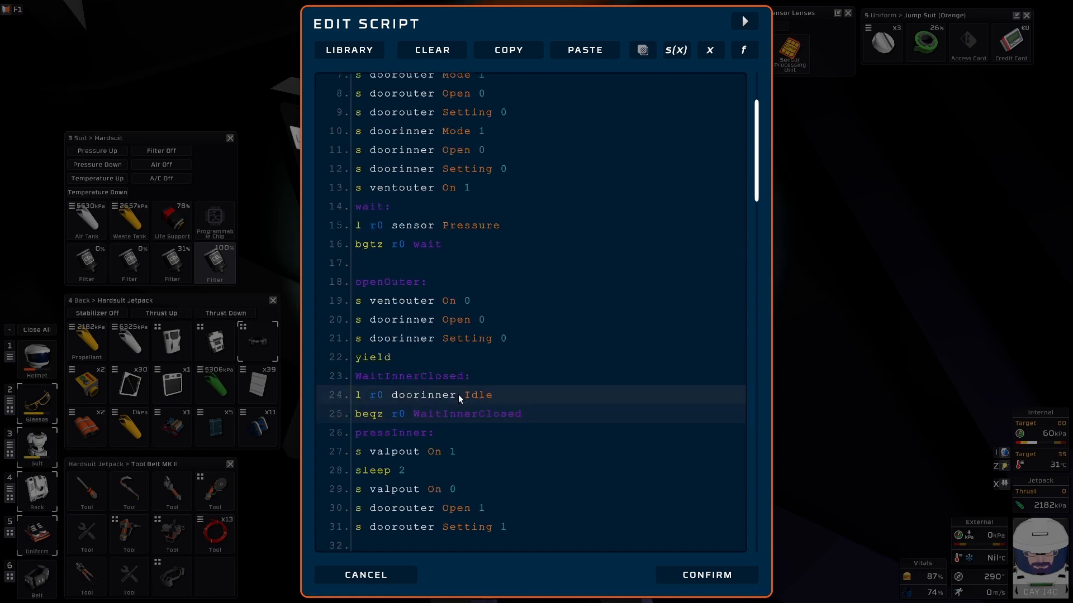
scroll(down, 3)
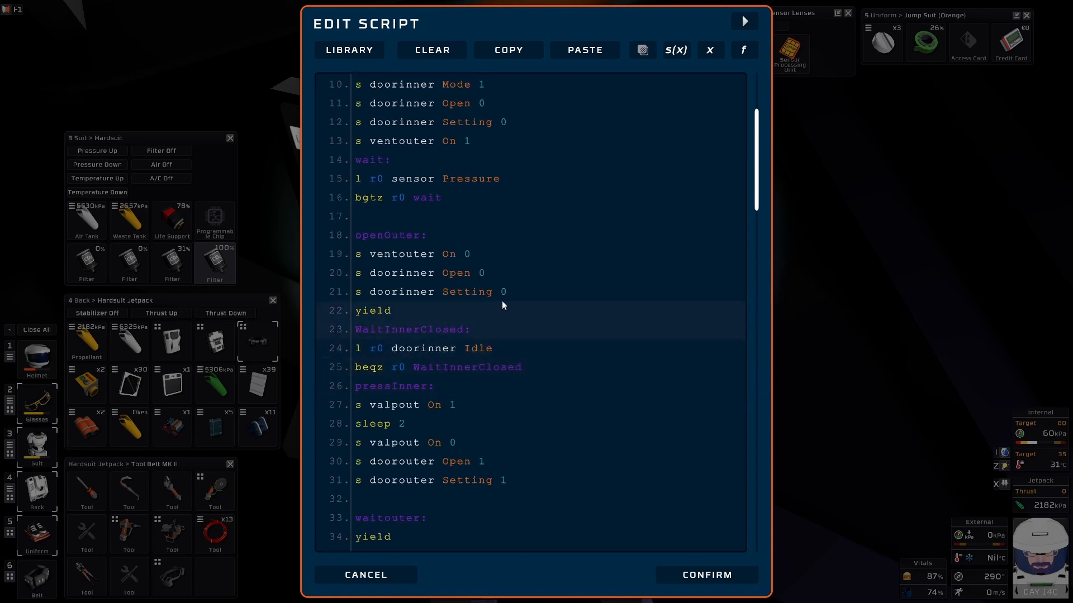